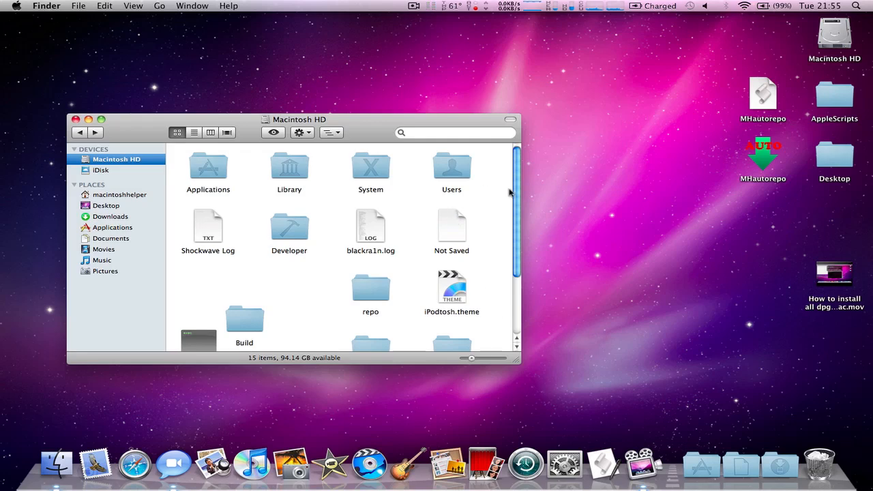
{"action": "mouse_move", "coordinate": [624, 195]}
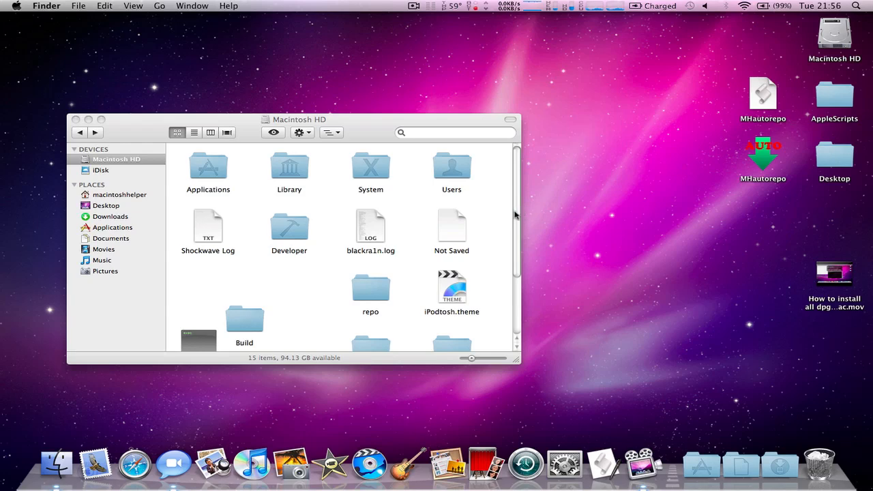
- Dismiss the credits notice and move autorepo from MHautorepo's package contents into Macintosh HD
{"action": "scroll", "scroll_direction": "down", "scroll_amount": 3}
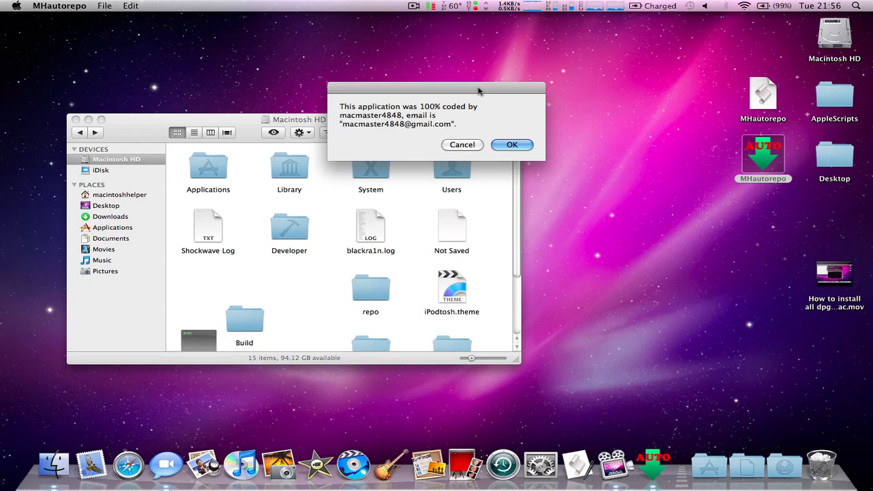
{"action": "mouse_move", "coordinate": [442, 88]}
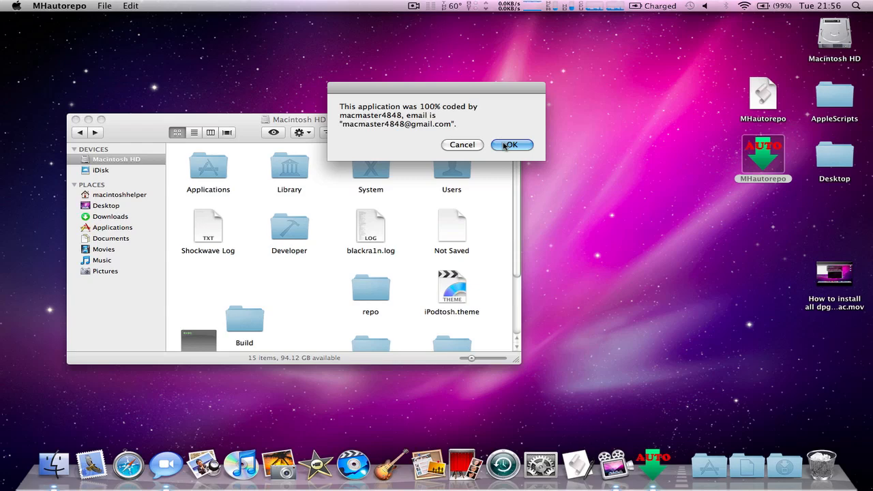
{"action": "mouse_move", "coordinate": [498, 133]}
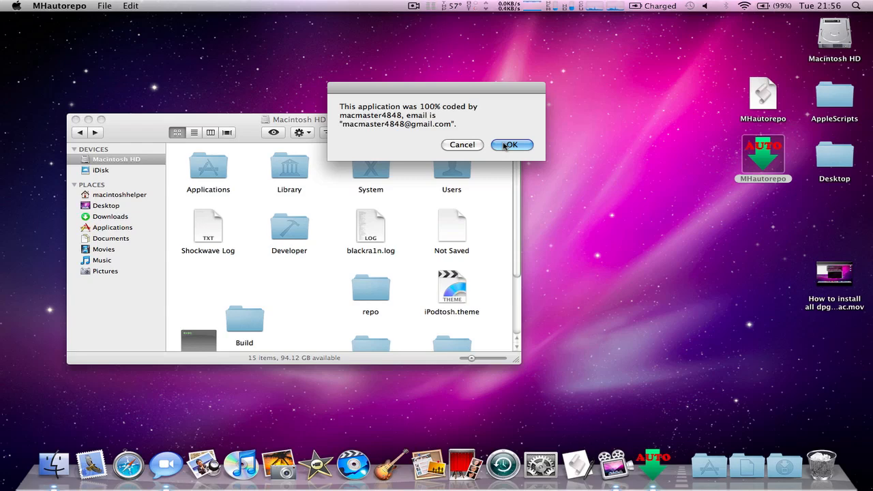
{"action": "left_click", "coordinate": [512, 144]}
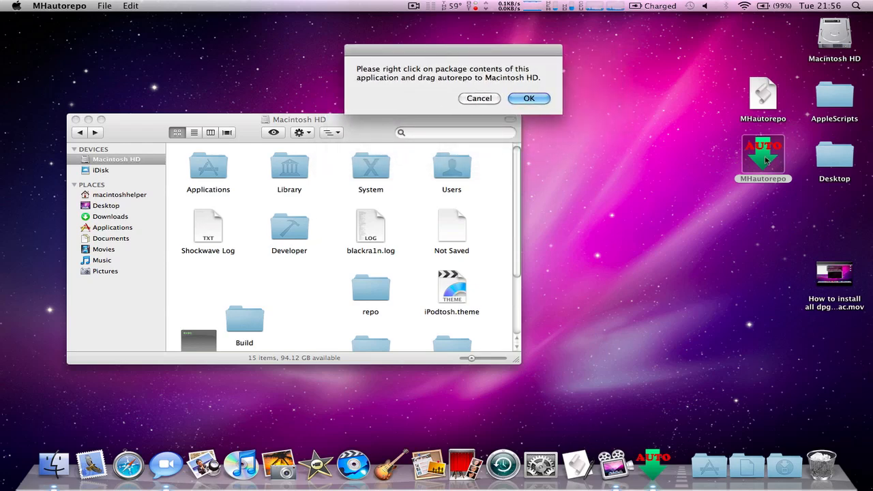
{"action": "double_click", "coordinate": [764, 153]}
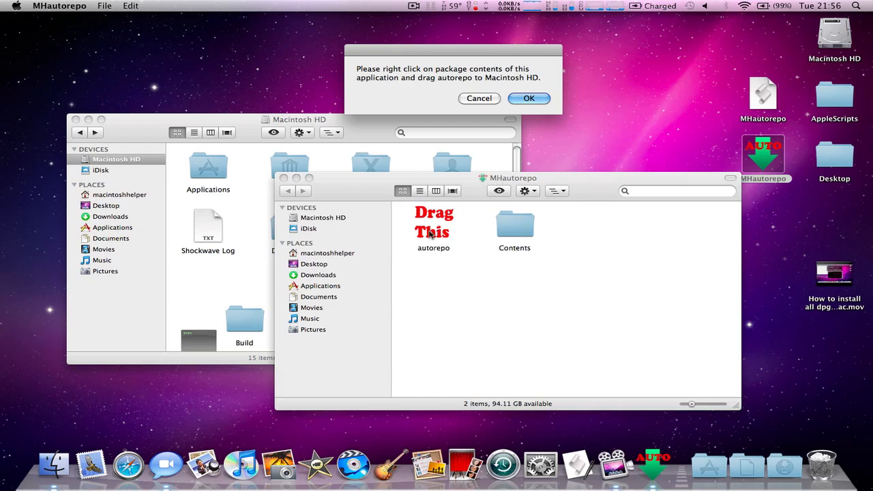
{"action": "left_click", "coordinate": [434, 225]}
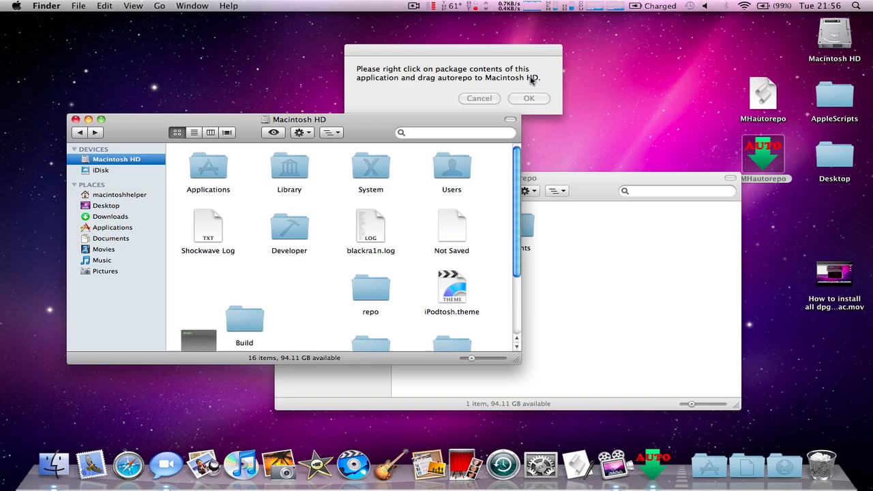
- Acknowledge the move notice, answer Yes that dpkg works, and enter the theme name 'atheme'
{"action": "left_click", "coordinate": [528, 98]}
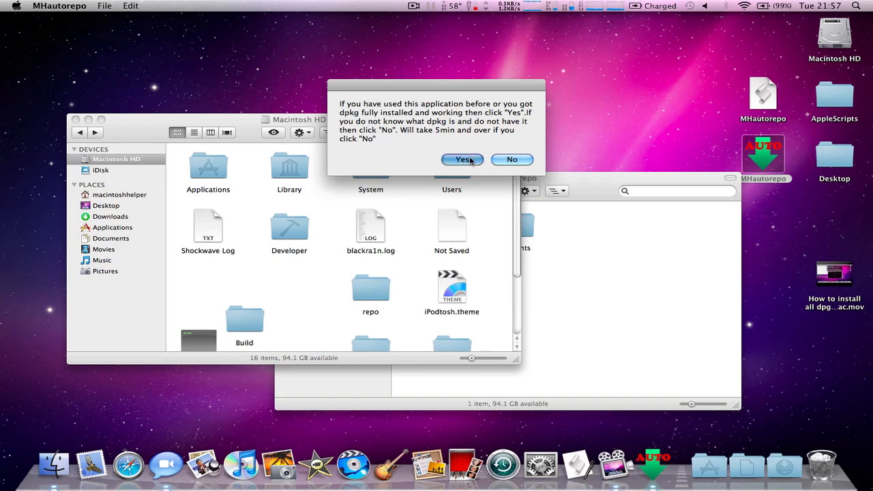
{"action": "left_click", "coordinate": [463, 159]}
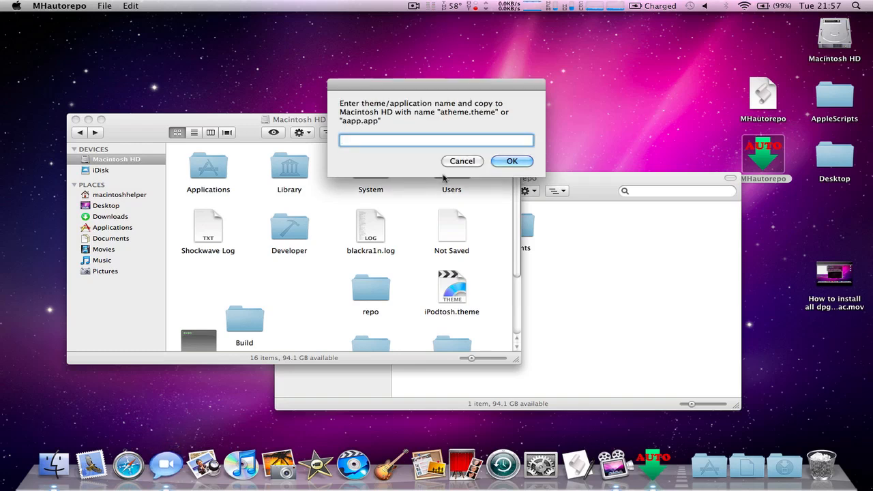
{"action": "type", "text": "a"}
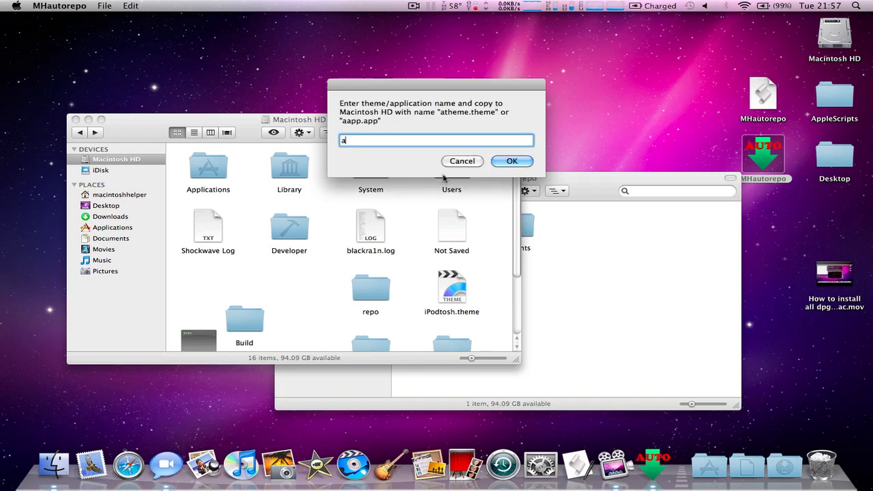
{"action": "type", "text": "theme"}
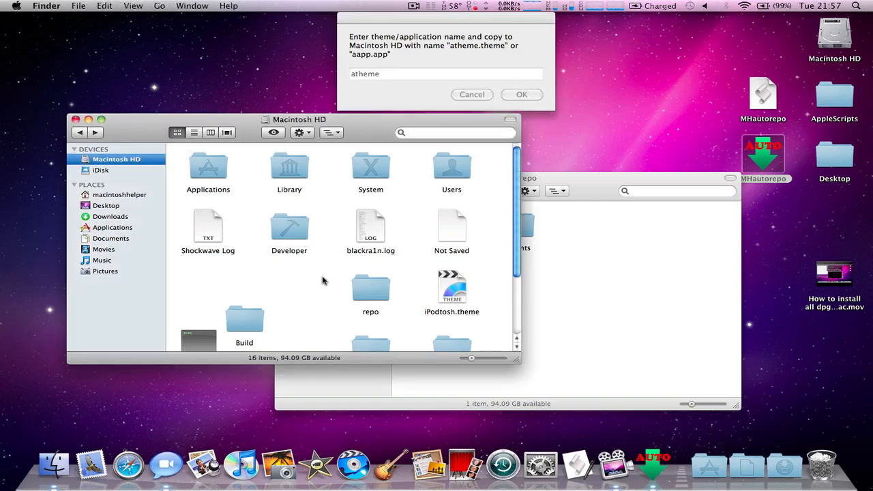
{"action": "scroll", "scroll_direction": "down", "scroll_amount": 3}
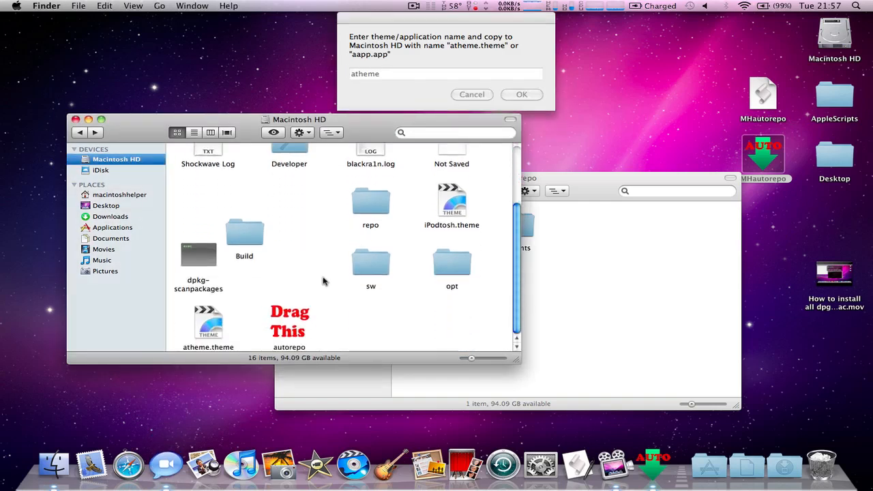
{"action": "mouse_move", "coordinate": [439, 312]}
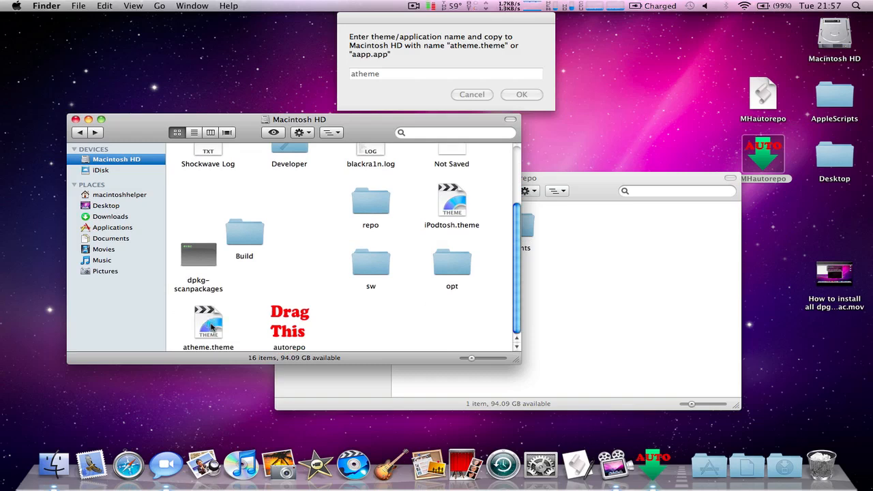
{"action": "mouse_move", "coordinate": [447, 314]}
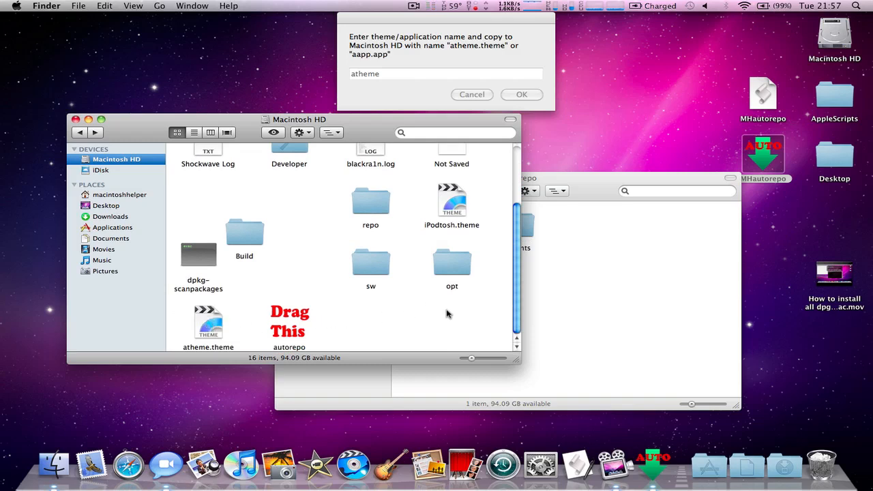
{"action": "mouse_move", "coordinate": [419, 148]}
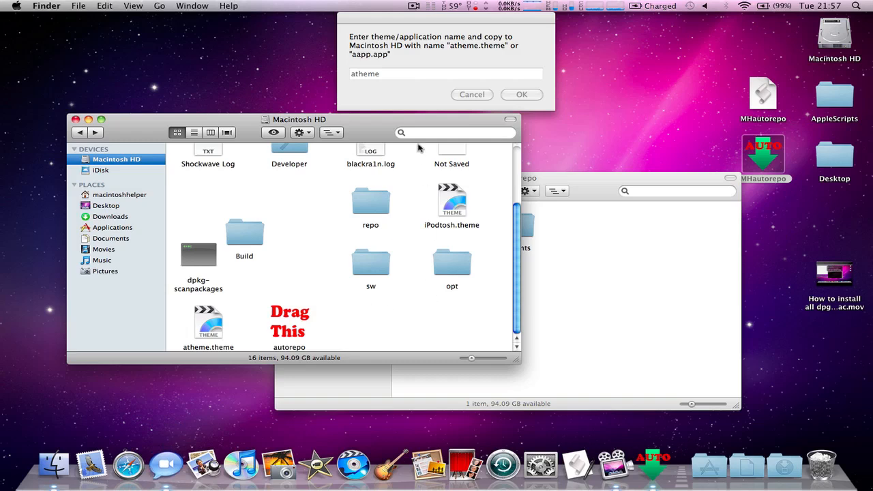
{"action": "mouse_move", "coordinate": [432, 75]}
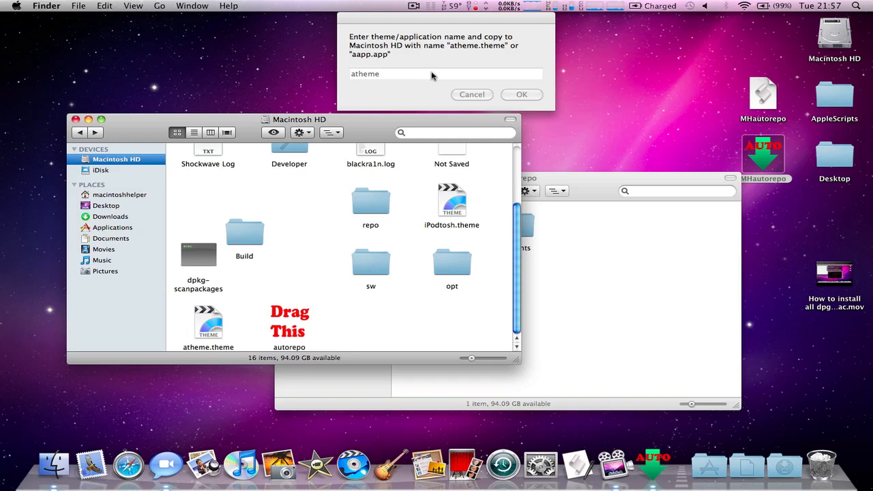
{"action": "mouse_move", "coordinate": [437, 88]}
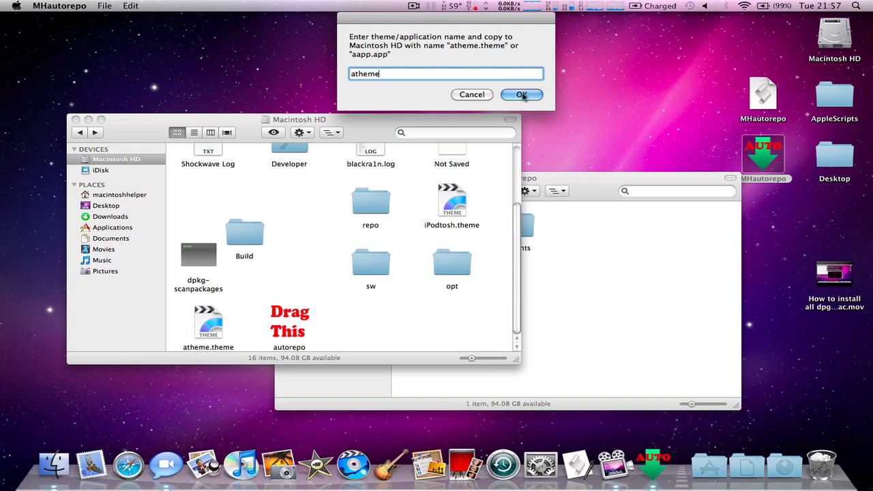
- Submit 'atheme' and accept the package-editing notice to open the control template
{"action": "left_click", "coordinate": [522, 94]}
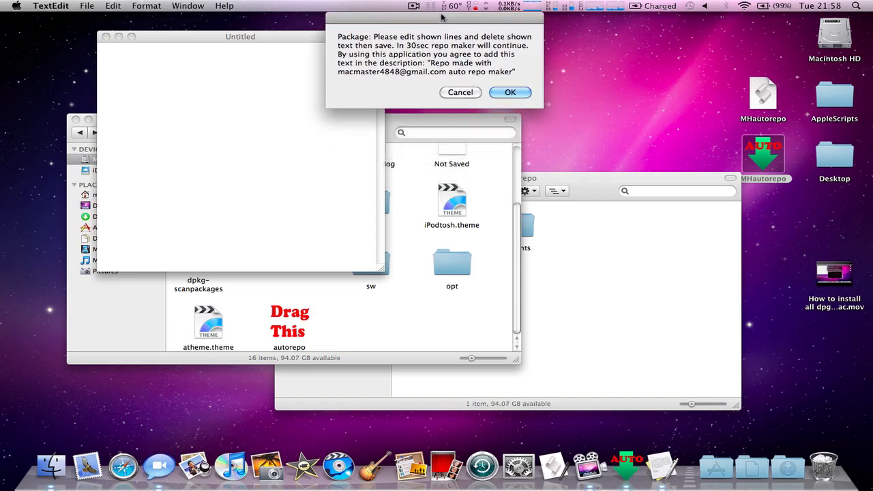
{"action": "mouse_move", "coordinate": [449, 18]}
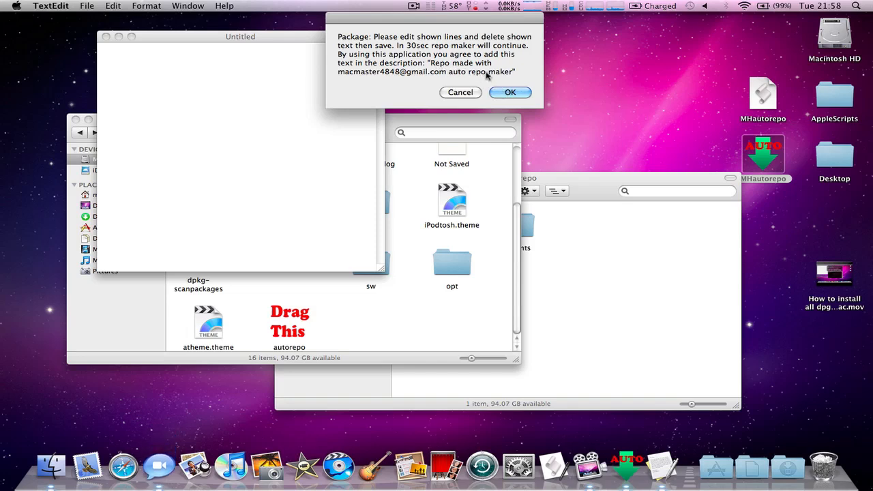
{"action": "mouse_move", "coordinate": [442, 80]}
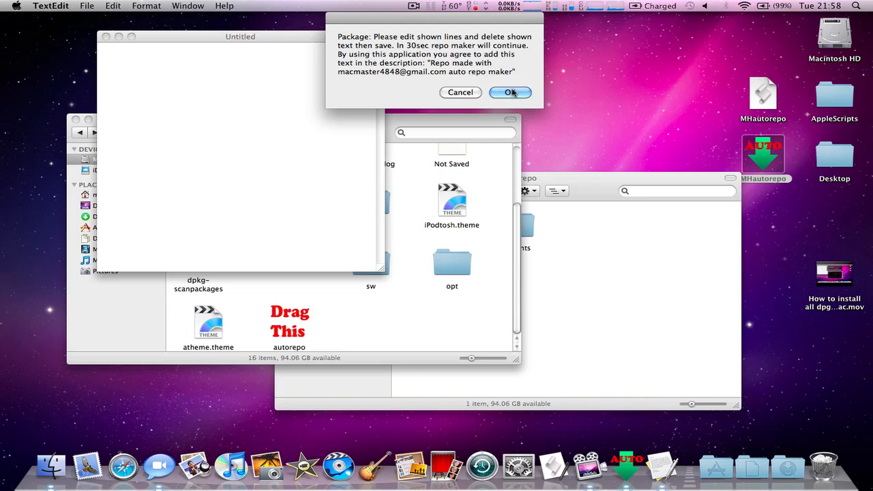
{"action": "left_click", "coordinate": [511, 93]}
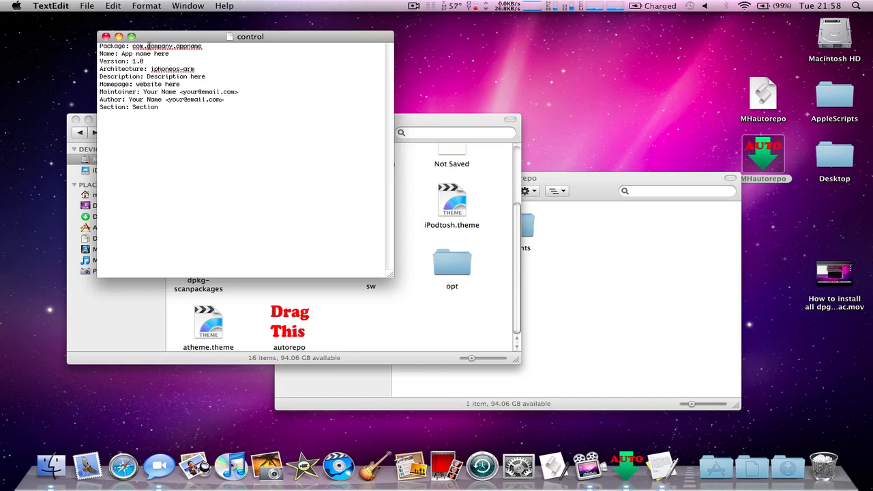
- Open the Release template beside the control file, edit its fields, and relaunch the repo maker
{"action": "double_click", "coordinate": [189, 46]}
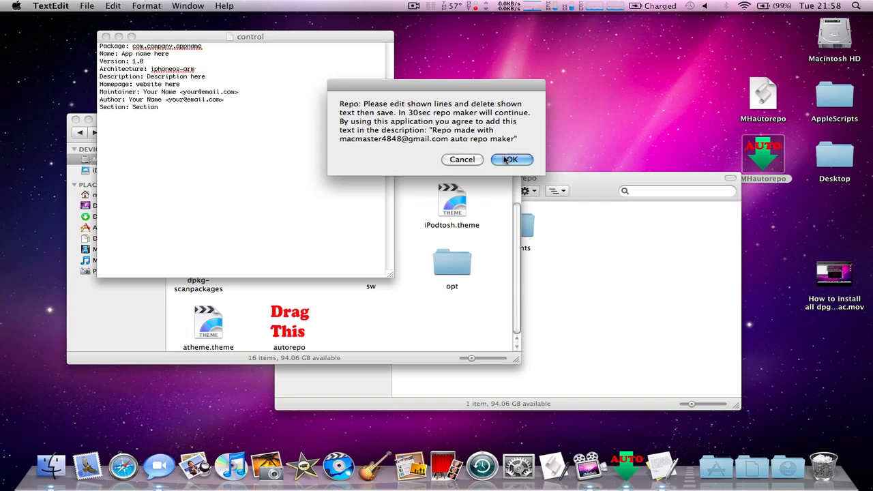
{"action": "left_click", "coordinate": [511, 159]}
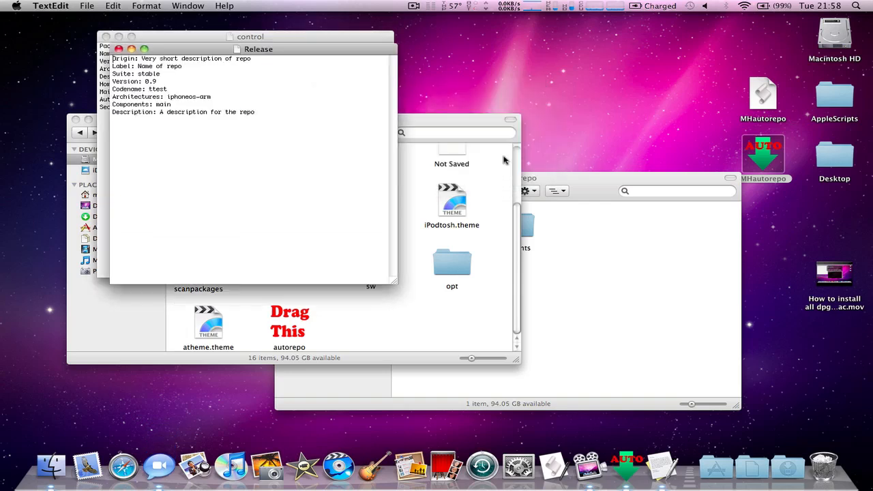
{"action": "left_click_drag", "start_coordinate": [258, 48], "coordinate": [303, 65]}
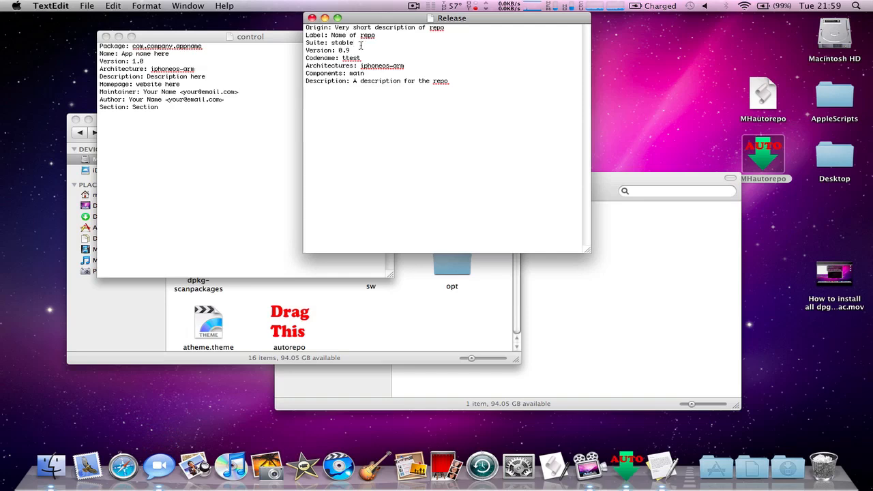
{"action": "mouse_move", "coordinate": [447, 77]}
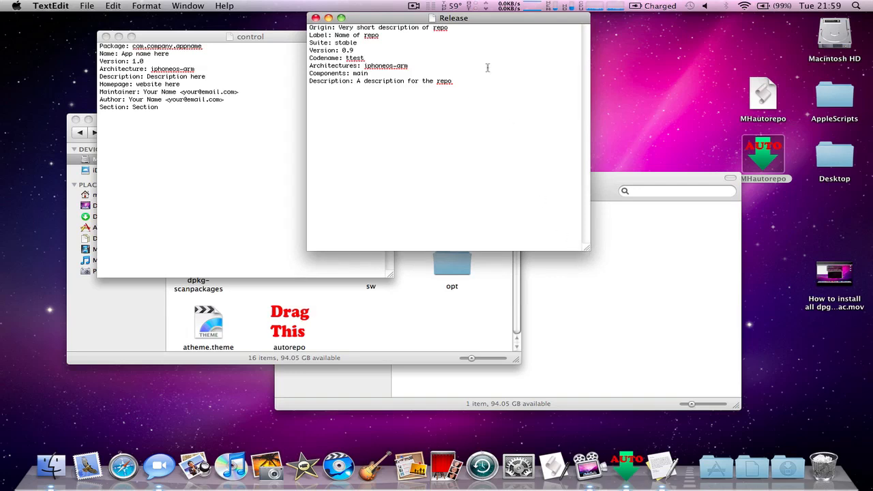
{"action": "left_click", "coordinate": [250, 36]}
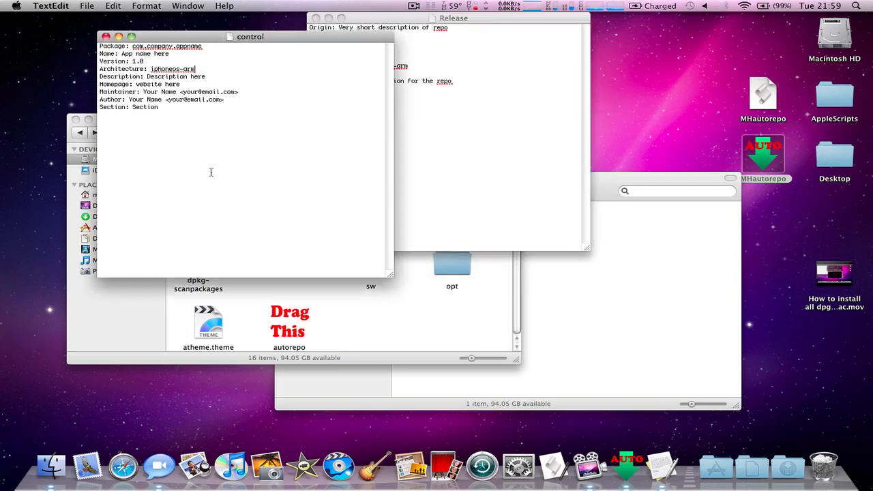
{"action": "mouse_move", "coordinate": [363, 42]}
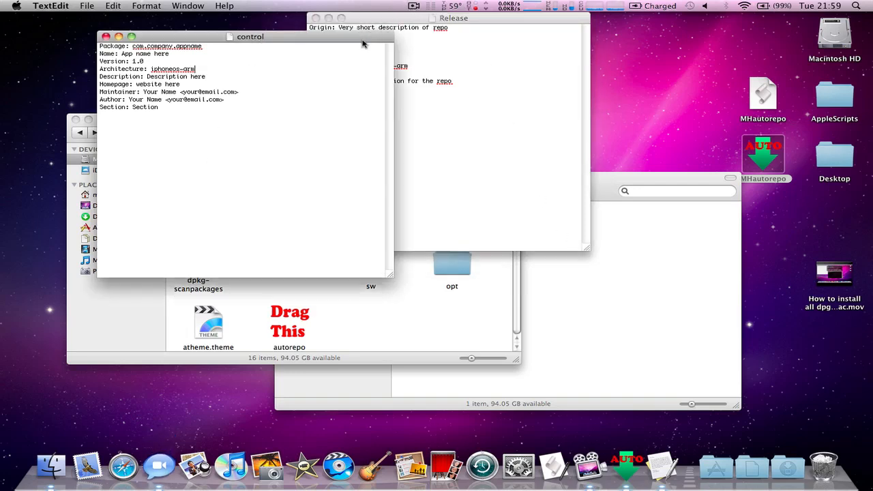
{"action": "left_click", "coordinate": [86, 5]}
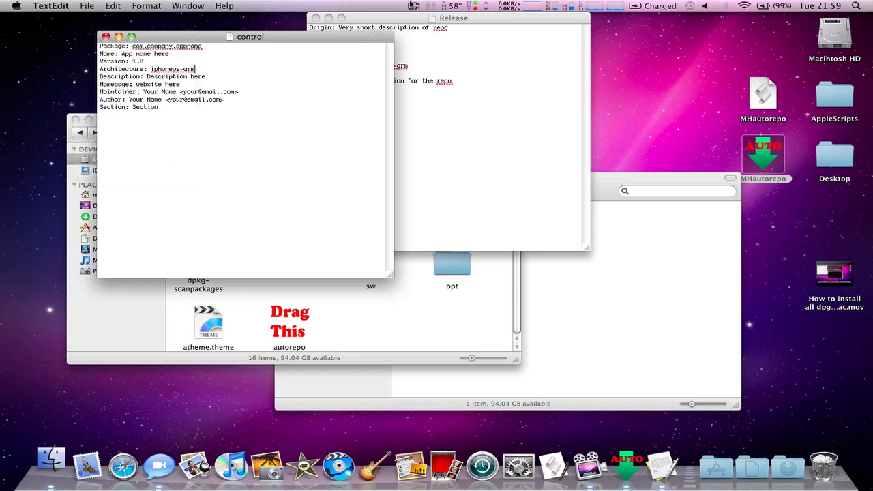
{"action": "left_click", "coordinate": [413, 5]}
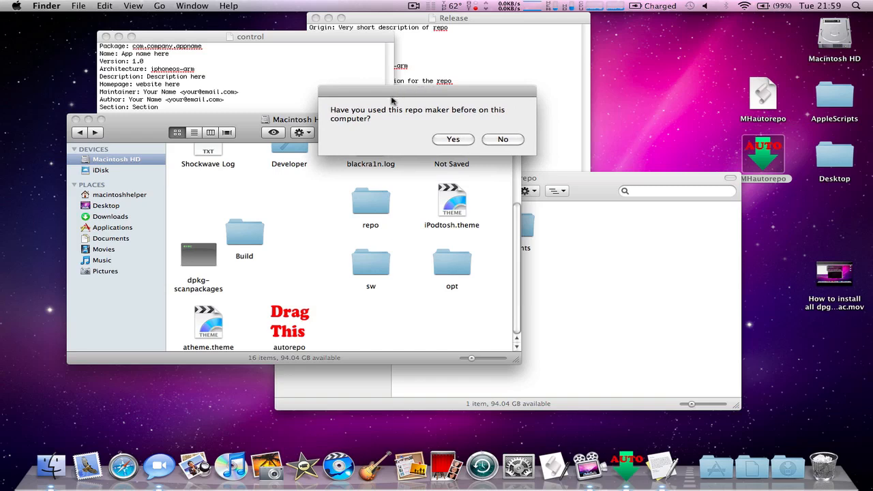
{"action": "mouse_move", "coordinate": [461, 130]}
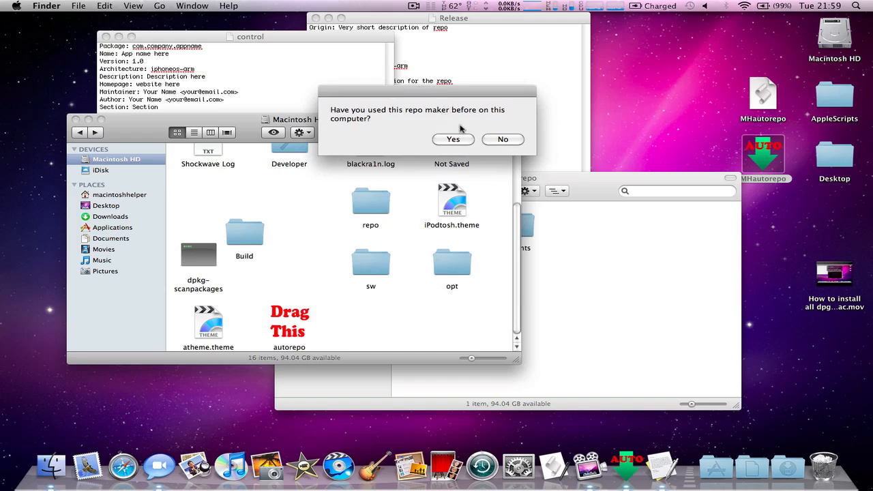
{"action": "mouse_move", "coordinate": [395, 120]}
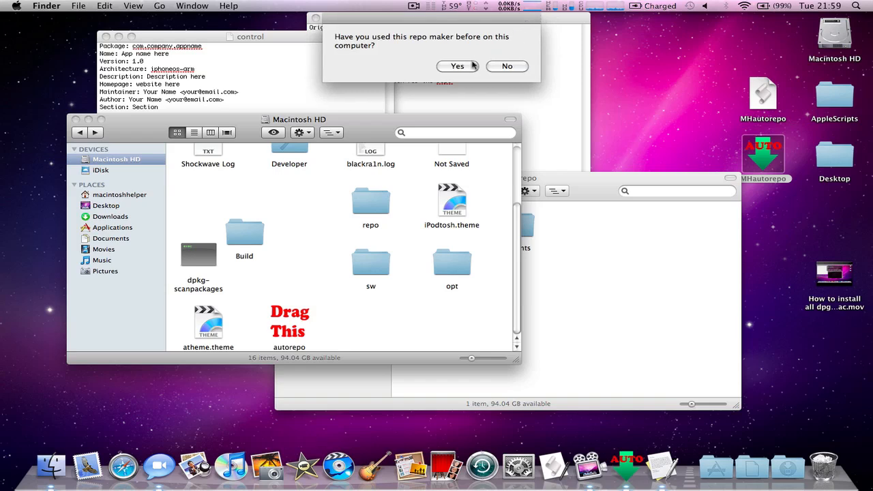
- Answer Yes to having used the repo maker before and let Terminal run dpkg-deb, dpkg-scanpackages and bzip2
{"action": "left_click", "coordinate": [456, 66]}
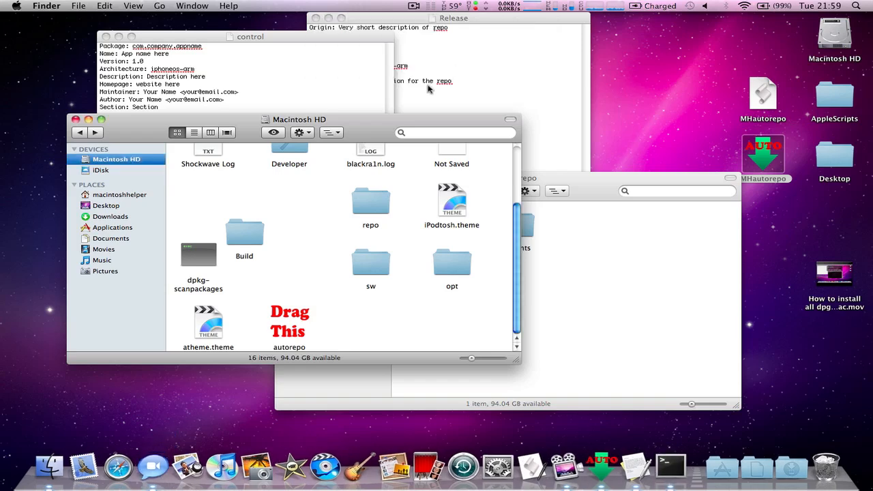
{"action": "left_click", "coordinate": [670, 466]}
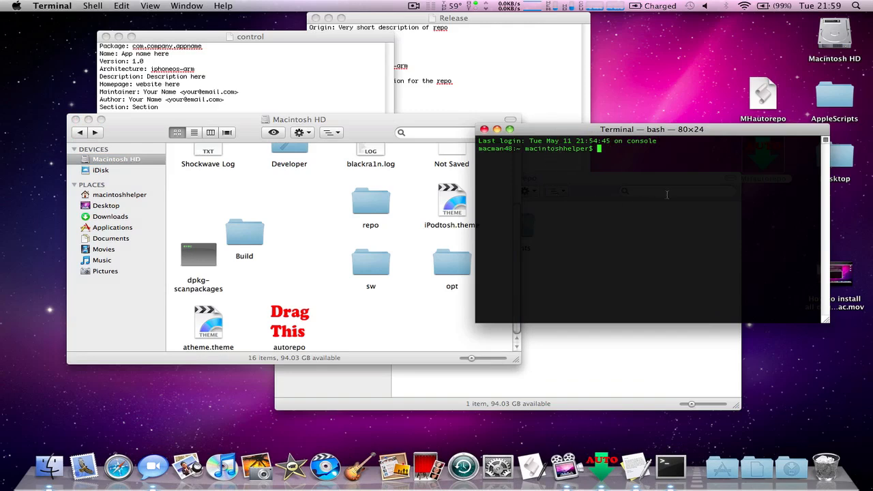
{"action": "key", "text": "Return"}
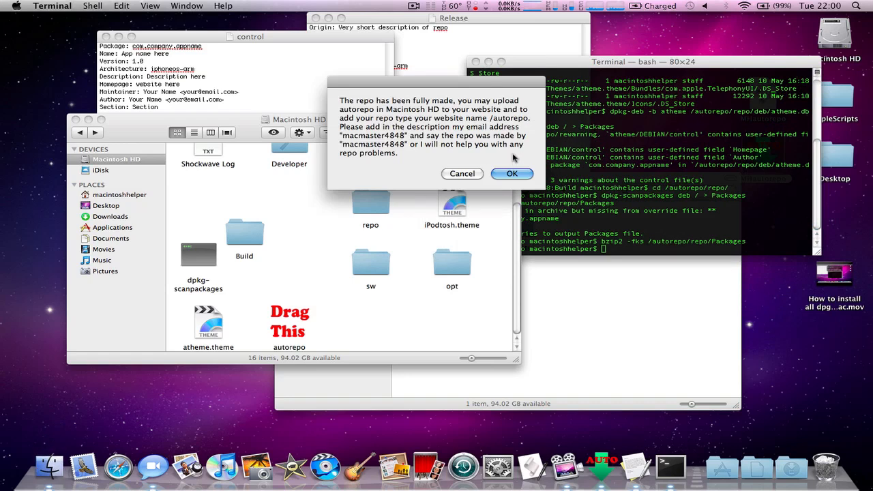
- Dismiss the repo-complete notice and open the autorepo folder in Macintosh HD
{"action": "left_click", "coordinate": [512, 174]}
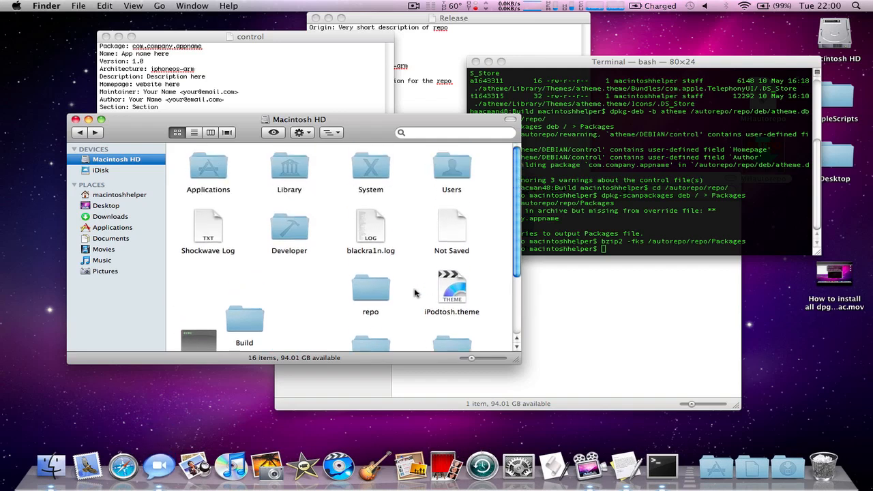
{"action": "scroll", "scroll_direction": "down", "scroll_amount": 3}
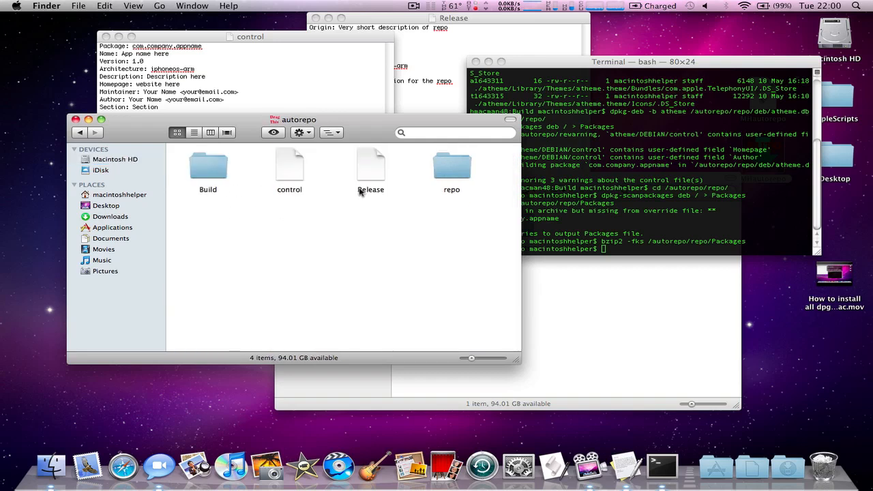
- Inspect repo's deb, Packages, Packages.bz2 and Release, then Build > atheme > DEBIAN, returning to Macintosh HD
{"action": "left_click", "coordinate": [288, 167]}
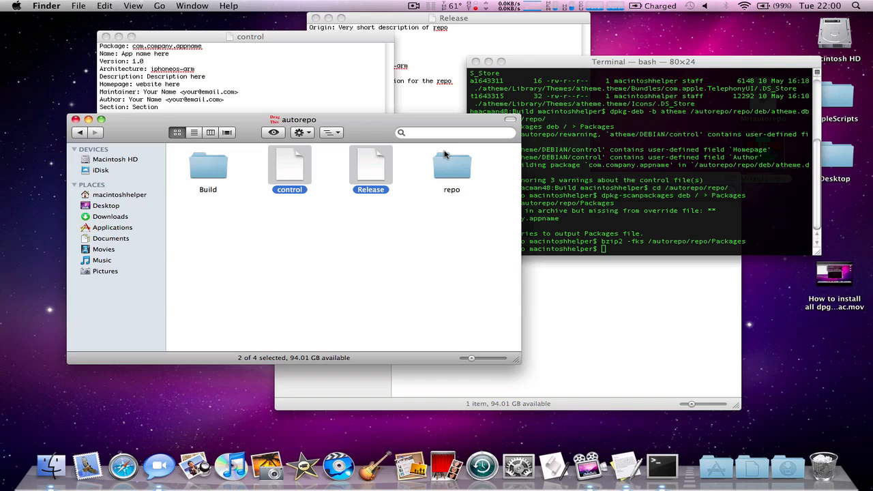
{"action": "mouse_move", "coordinate": [463, 124]}
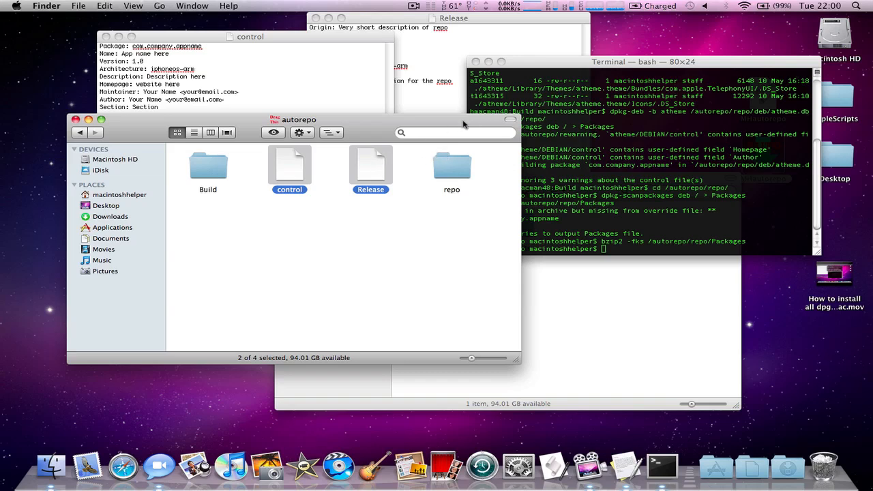
{"action": "mouse_move", "coordinate": [456, 132]}
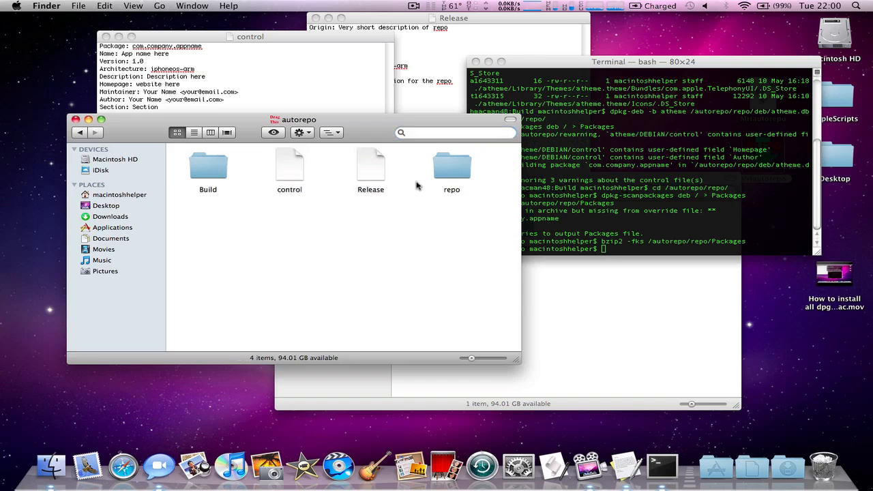
{"action": "left_click", "coordinate": [288, 165]}
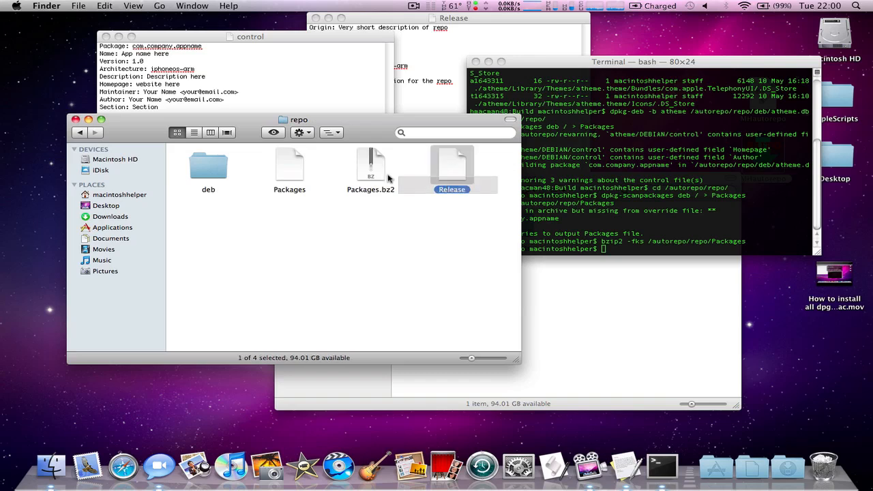
{"action": "left_click", "coordinate": [208, 166]}
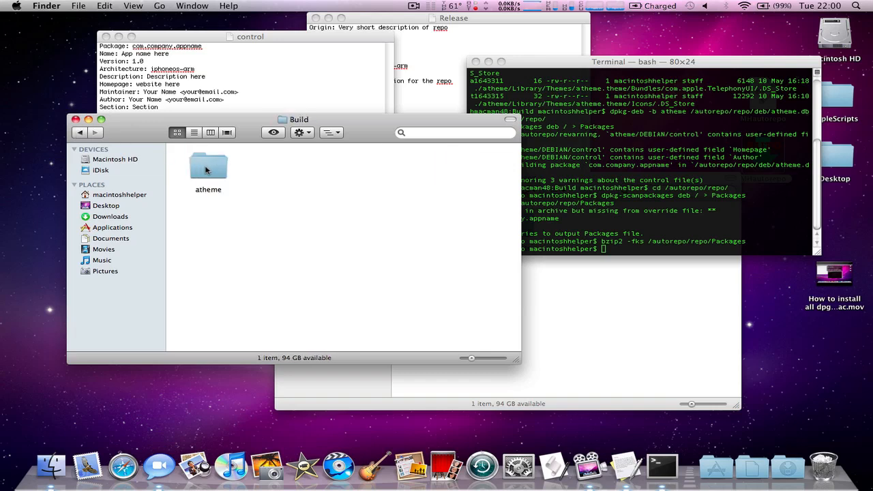
{"action": "double_click", "coordinate": [209, 167]}
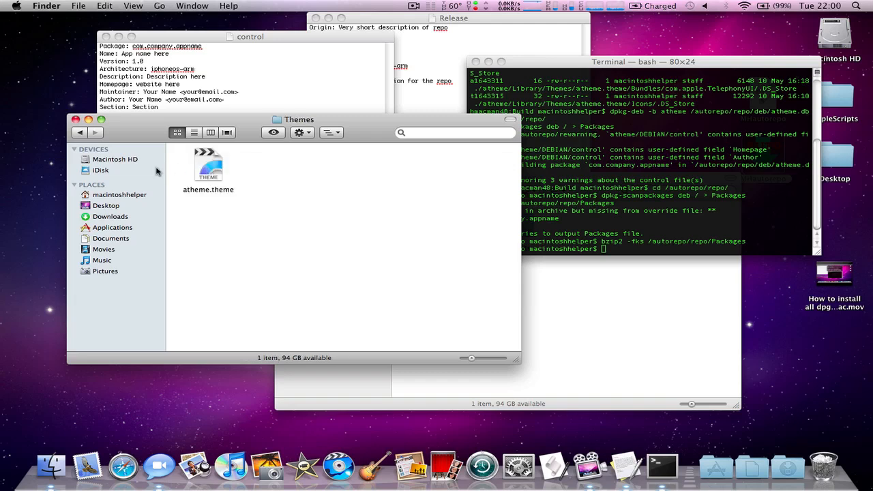
{"action": "double_click", "coordinate": [208, 163]}
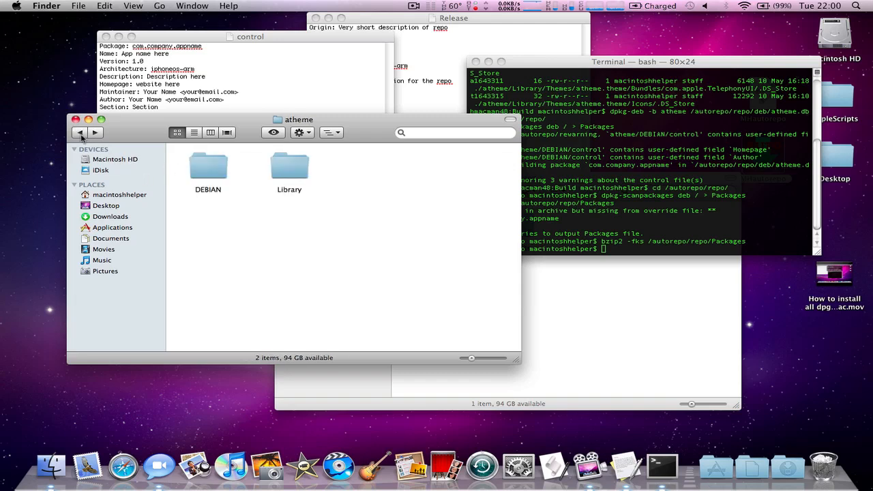
{"action": "double_click", "coordinate": [208, 167]}
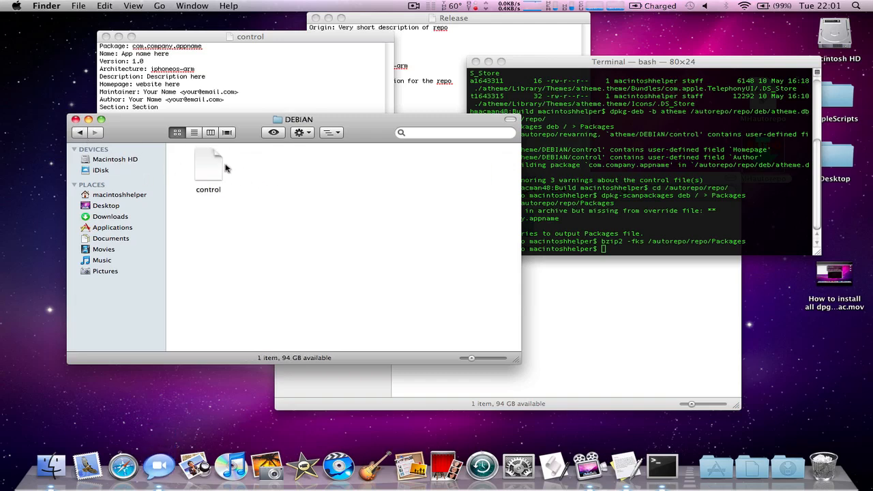
{"action": "left_click", "coordinate": [116, 159]}
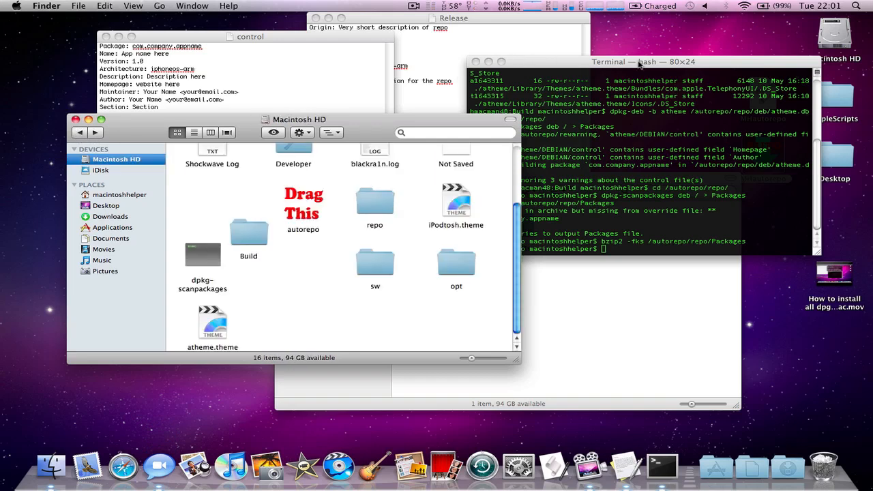
- Bring the Terminal build log to the front and reposition its window
{"action": "left_click", "coordinate": [641, 61]}
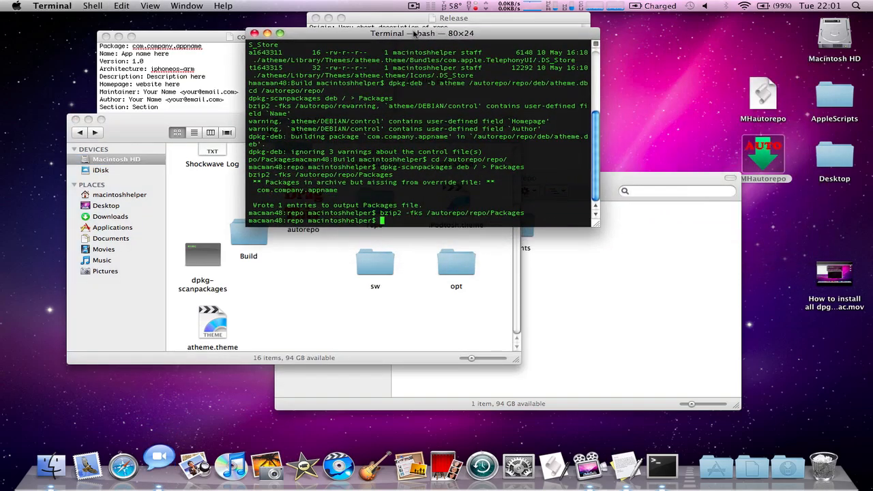
{"action": "left_click_drag", "start_coordinate": [423, 33], "coordinate": [437, 18]}
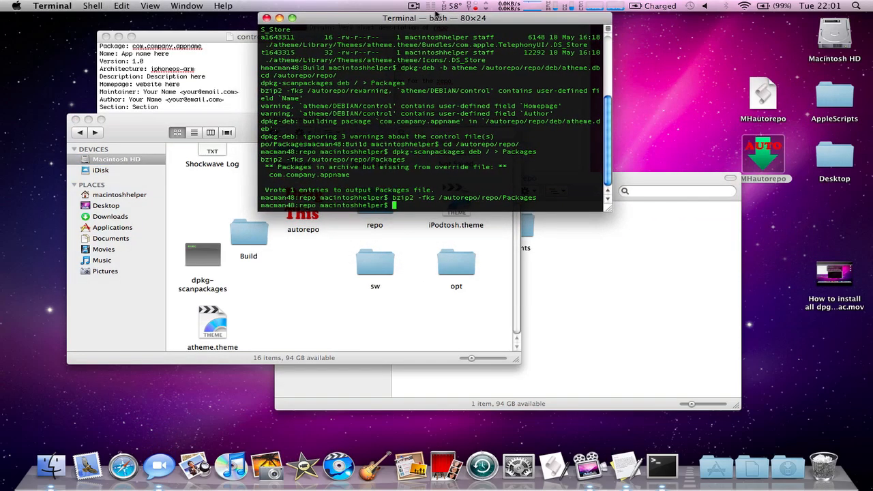